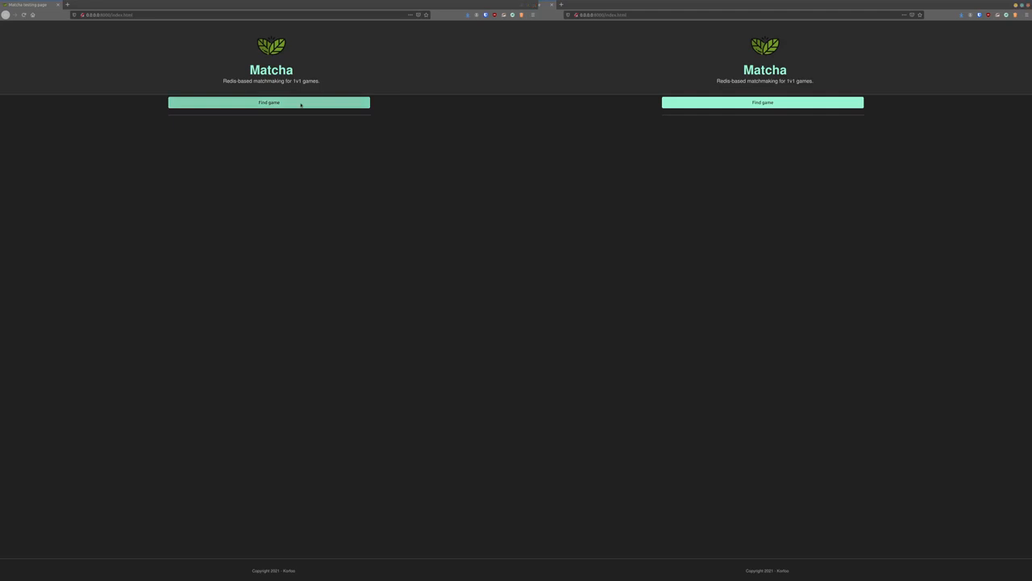
Step: Start matchmaking with Find game in the left window, then wait for the match and winner logs
left_click(269, 103)
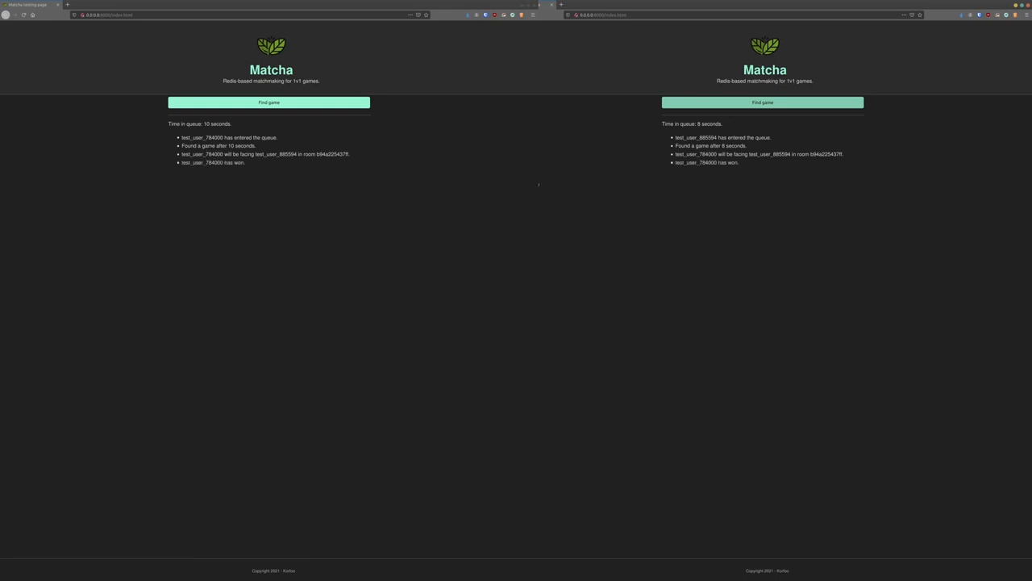
mouse_move(410, 175)
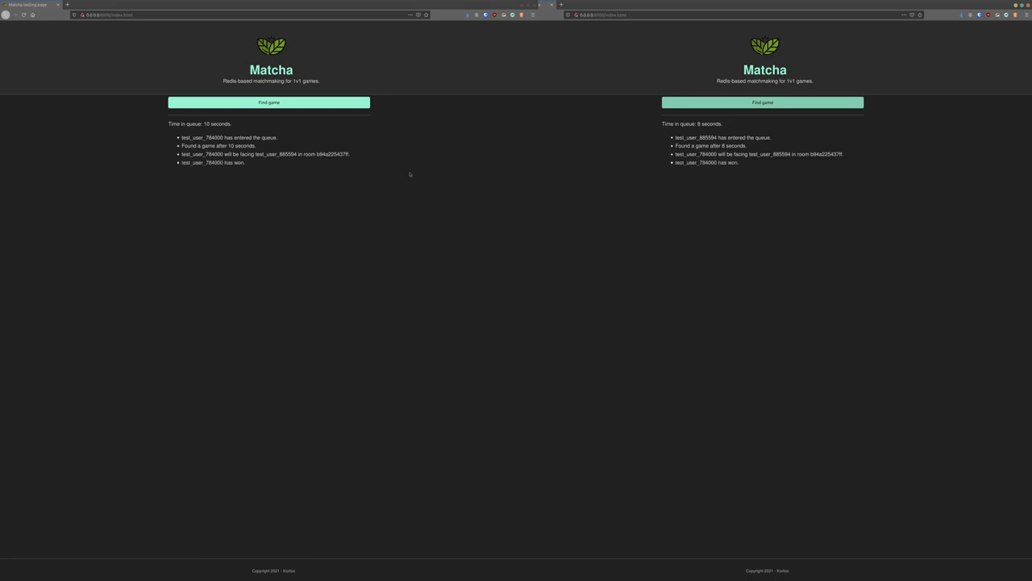